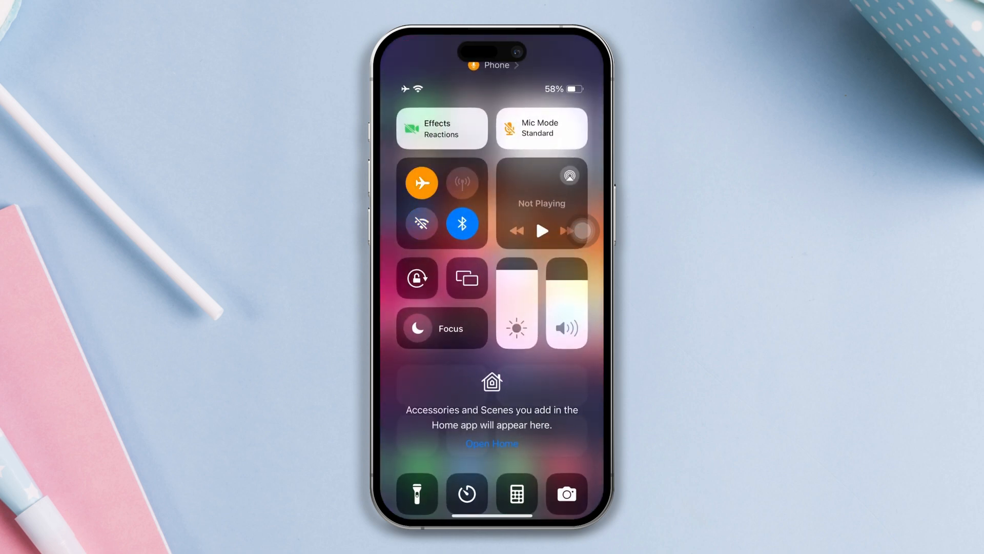
Switch Airplane Mode off in Control Center to reconnect Wi-Fi.
click(422, 182)
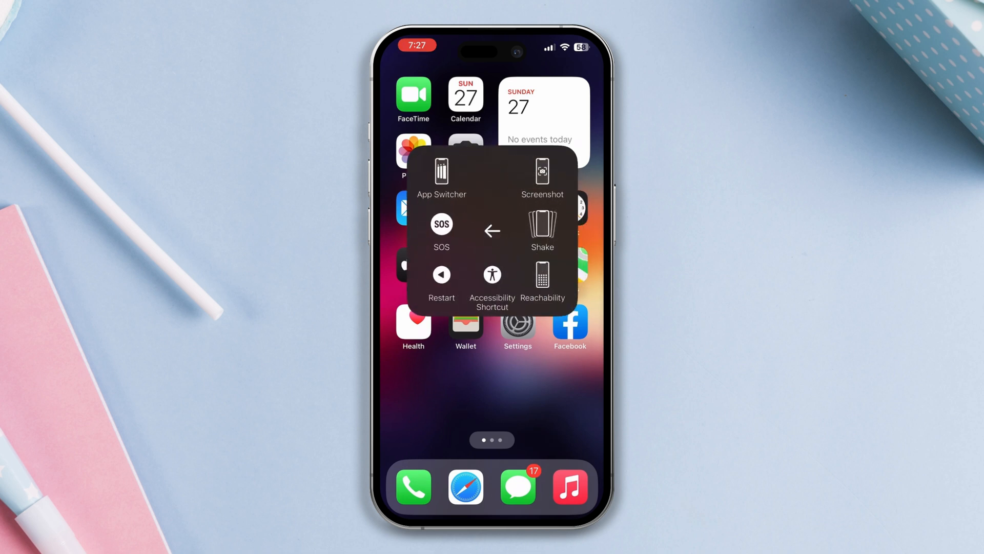
Close the AssistiveTouch Device menu and launch the Settings app.
click(441, 274)
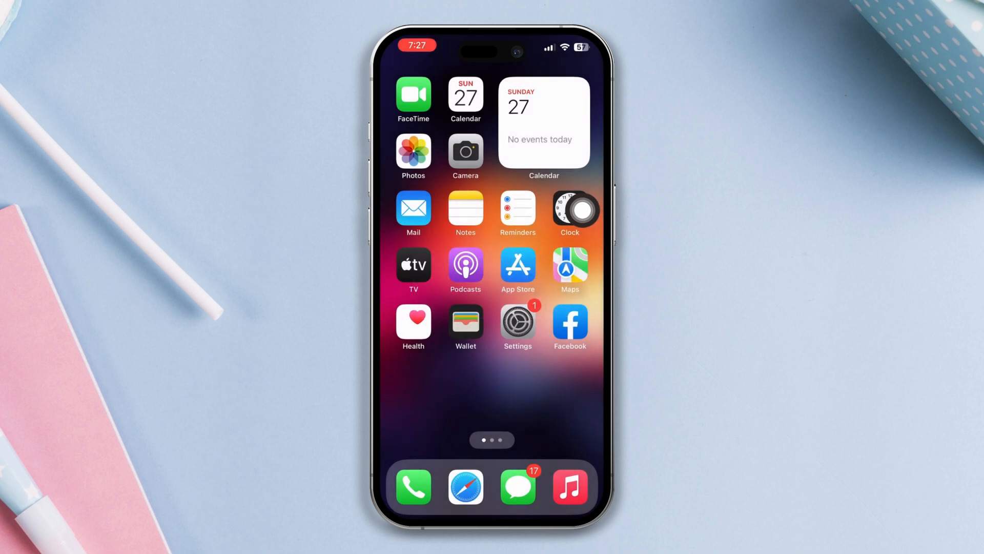
click(517, 322)
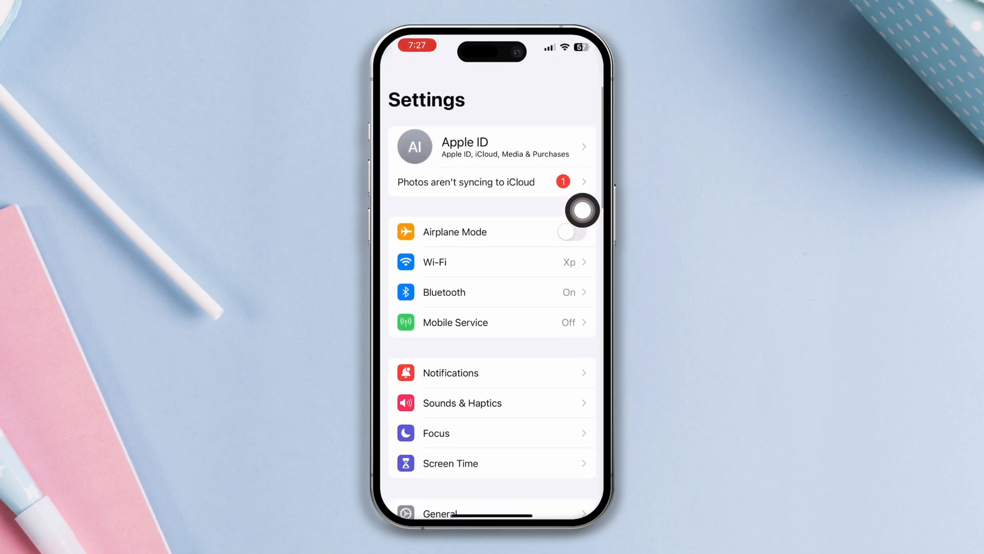
click(439, 512)
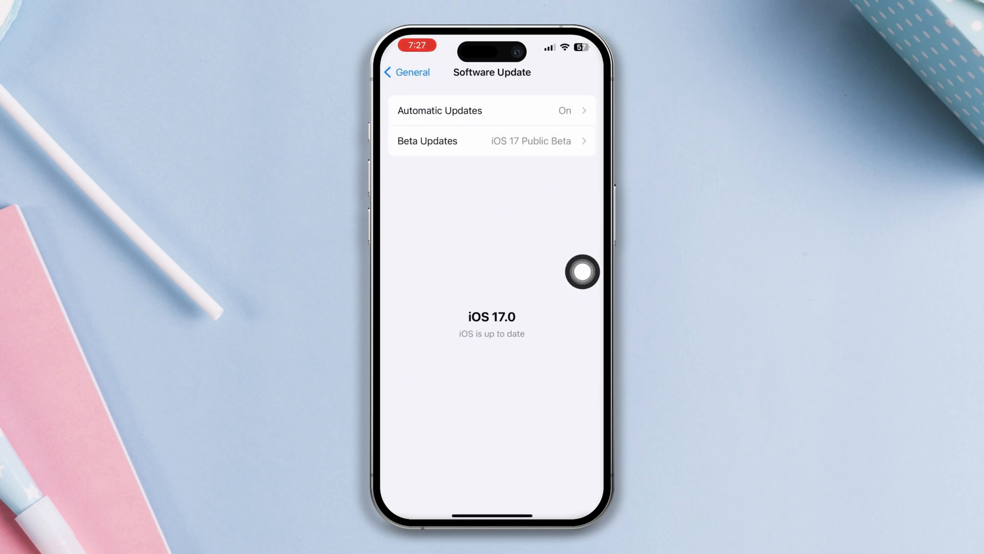
click(406, 72)
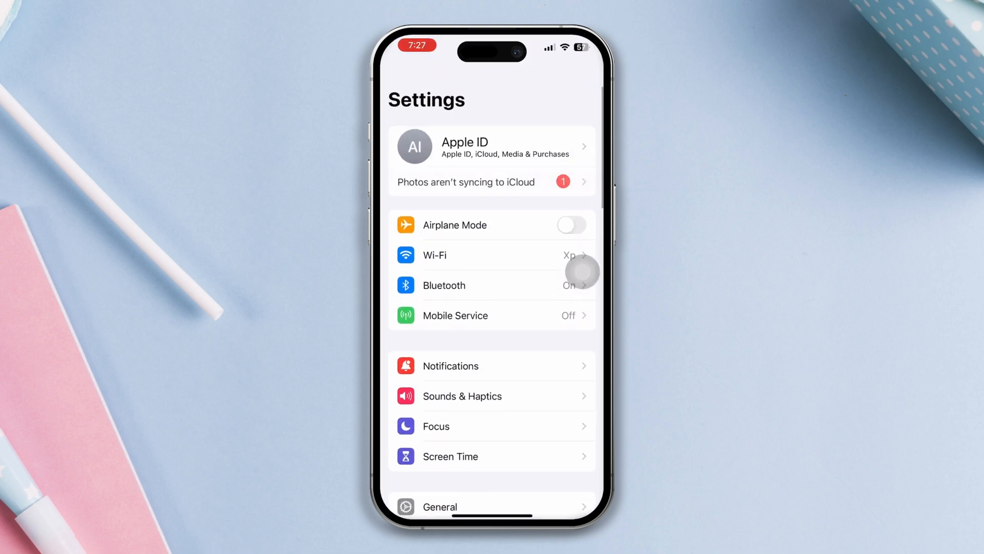
Choose Reset All Settings under Transfer or Reset iPhone and confirm it.
click(439, 506)
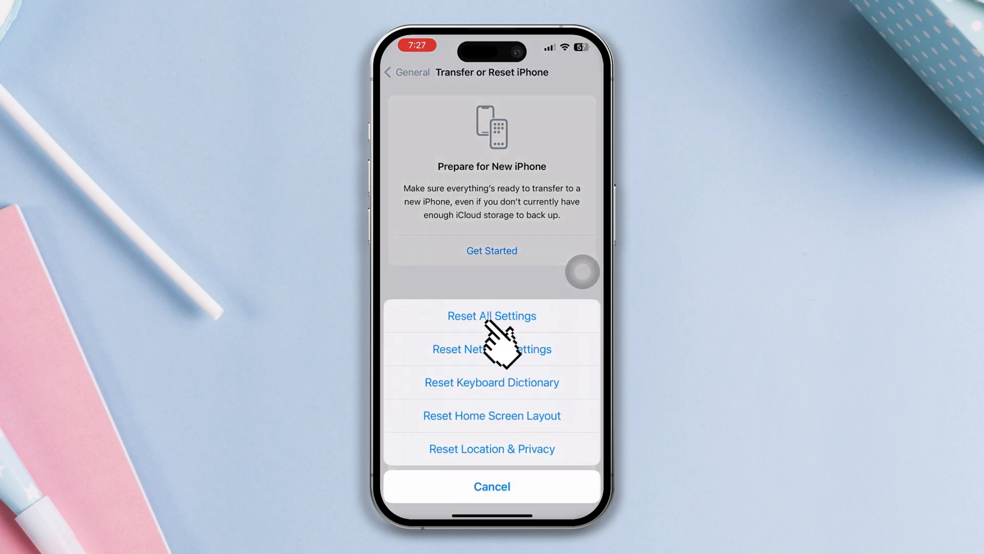
click(492, 316)
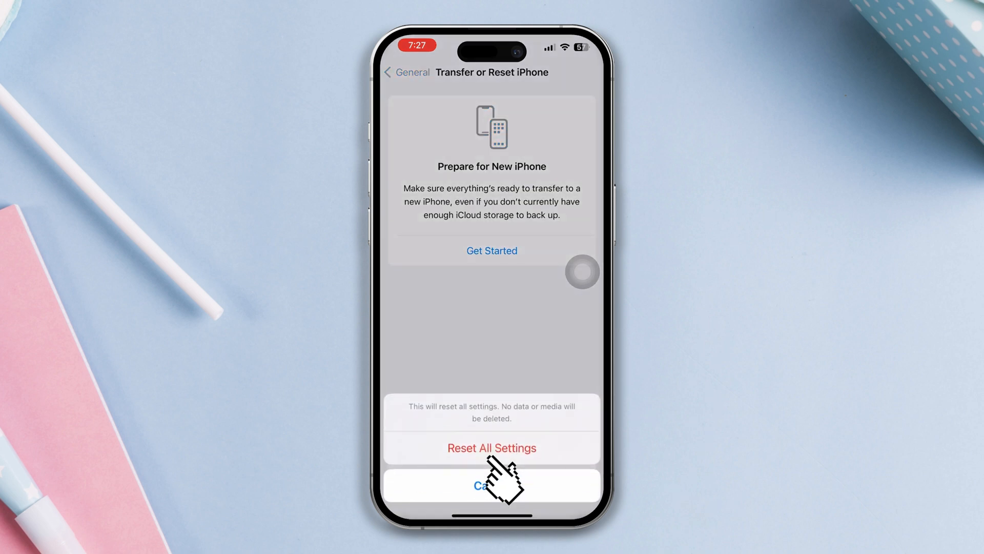
click(491, 484)
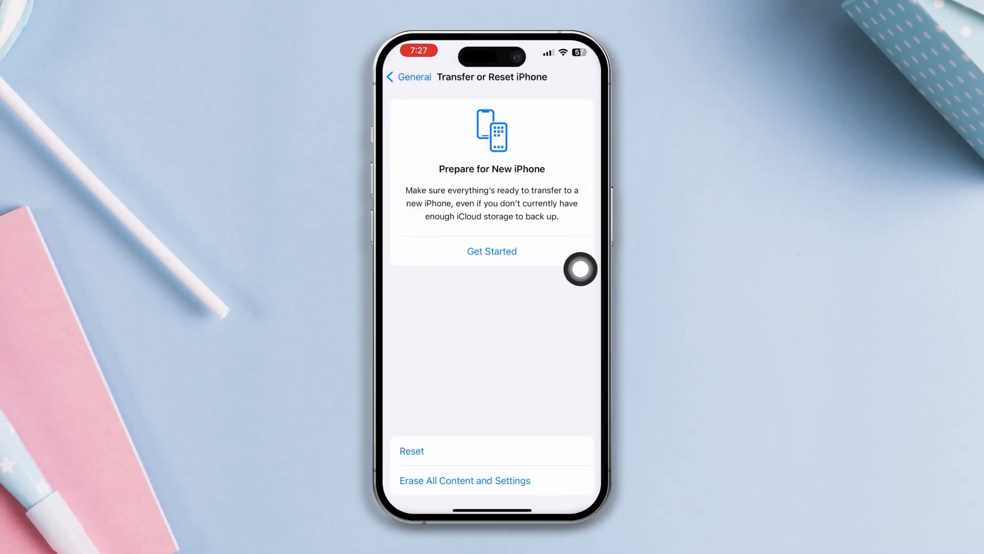